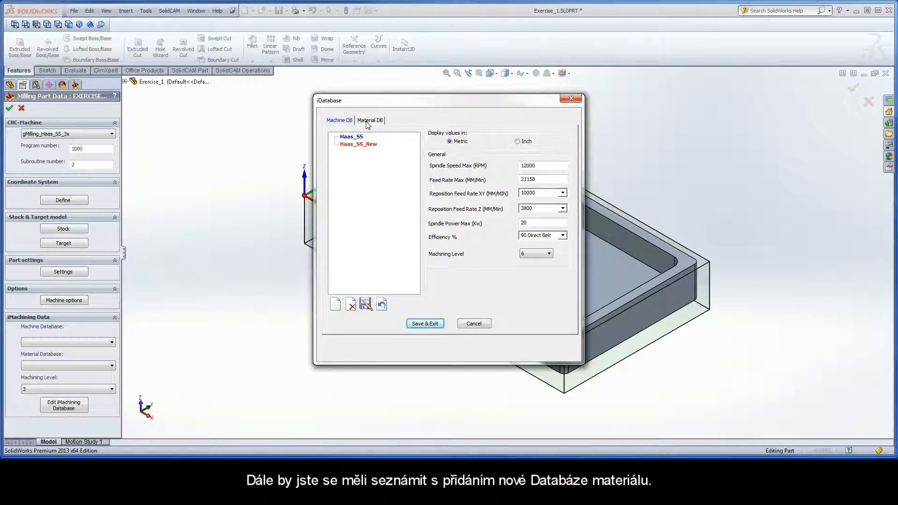
Step: Switch the iDatabase dialog to its Material DB tab
left_click(370, 120)
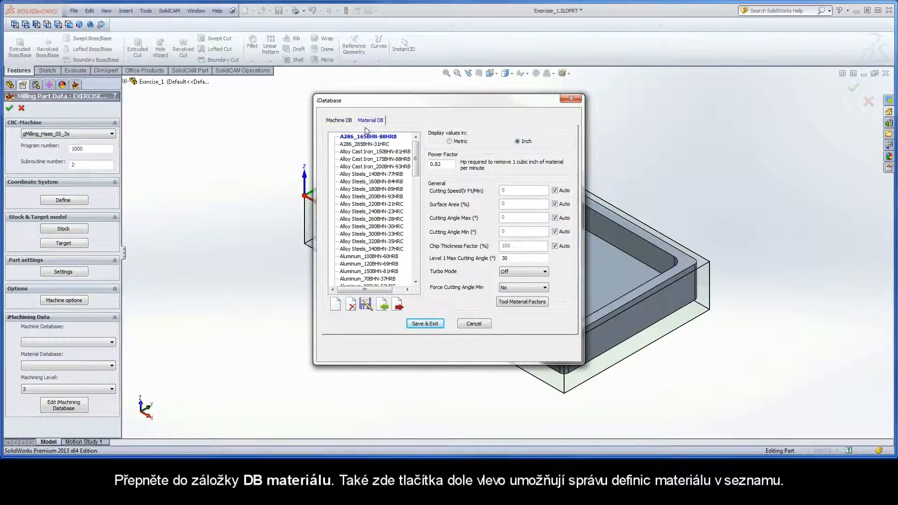
mouse_move(351, 306)
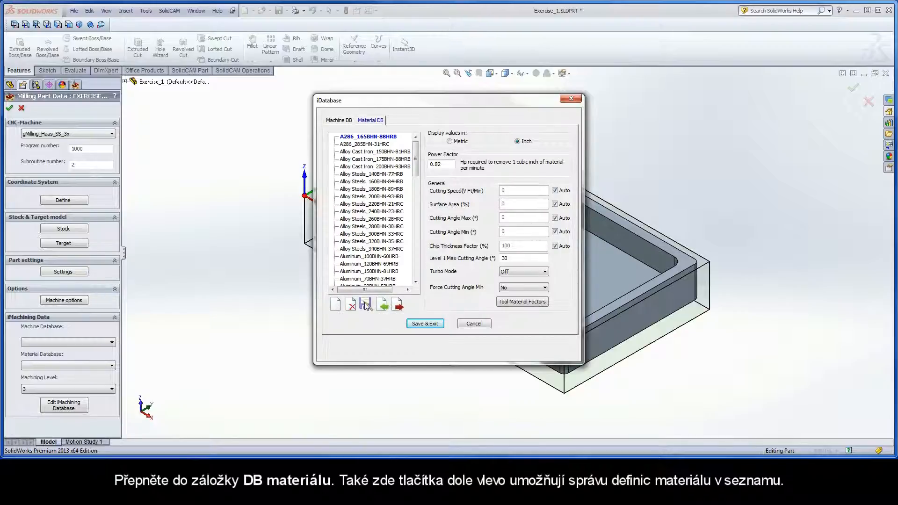
Step: Create and save a new material file named Titanium_Ti
left_click(335, 304)
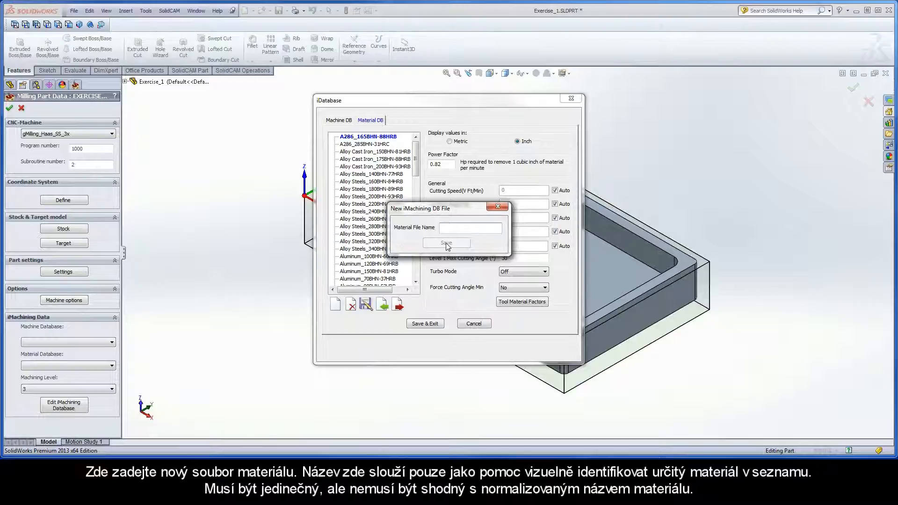
left_click(470, 227)
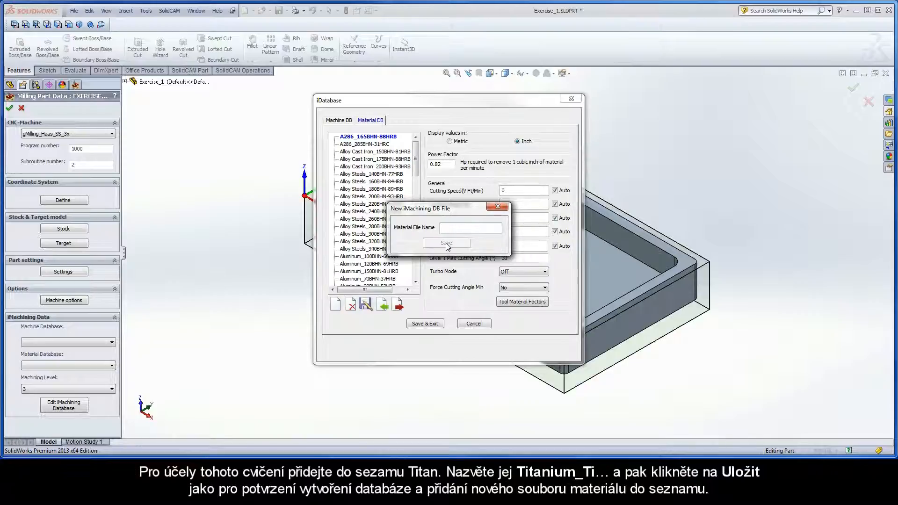
type("Titanium_Ti")
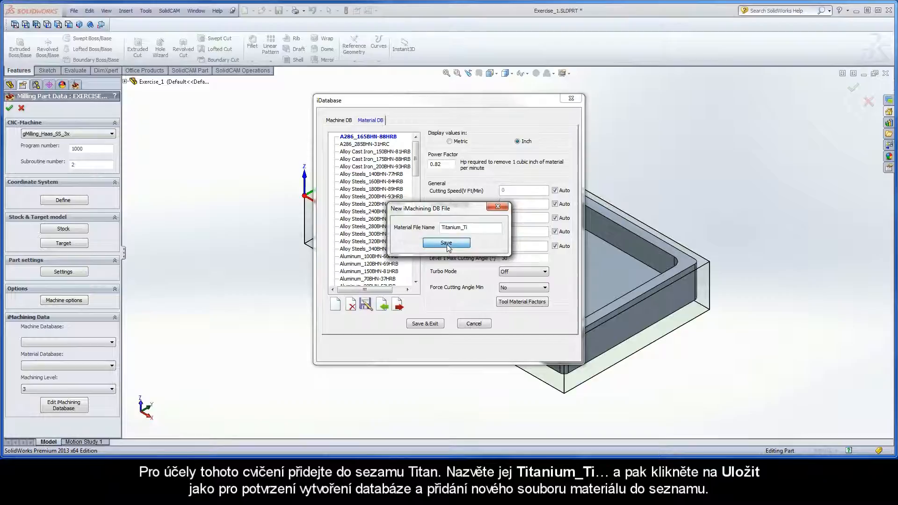
left_click(446, 243)
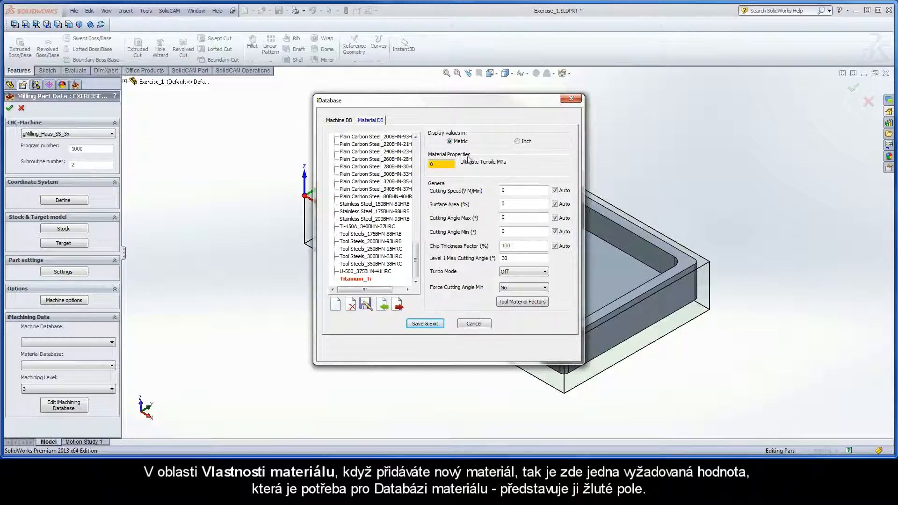
Step: Select Titanium_Ti's Ultimate Tensile (MPa) property, still at 0, before switching to the browser
left_click(441, 164)
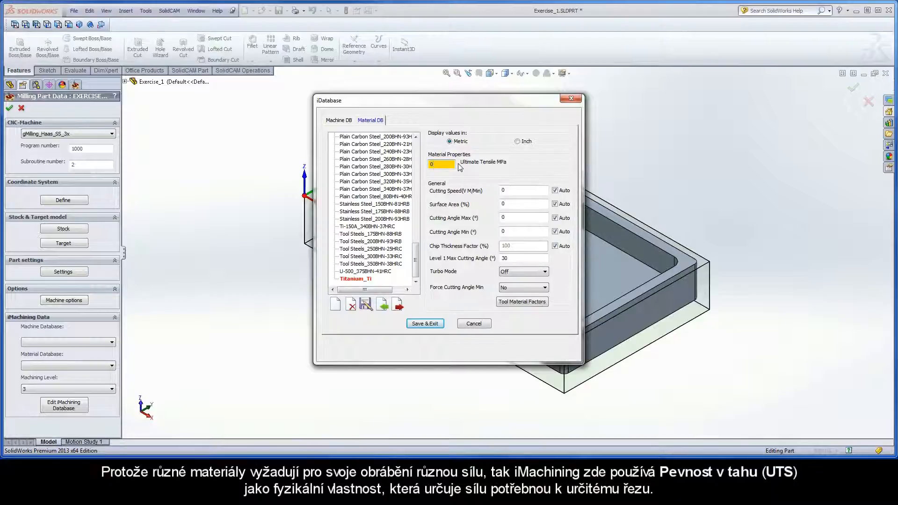
mouse_move(500, 169)
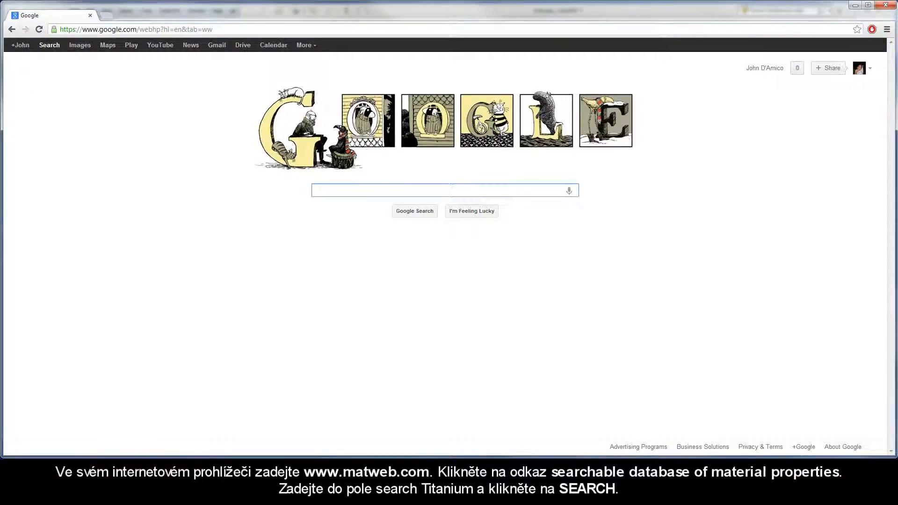
left_click(135, 29)
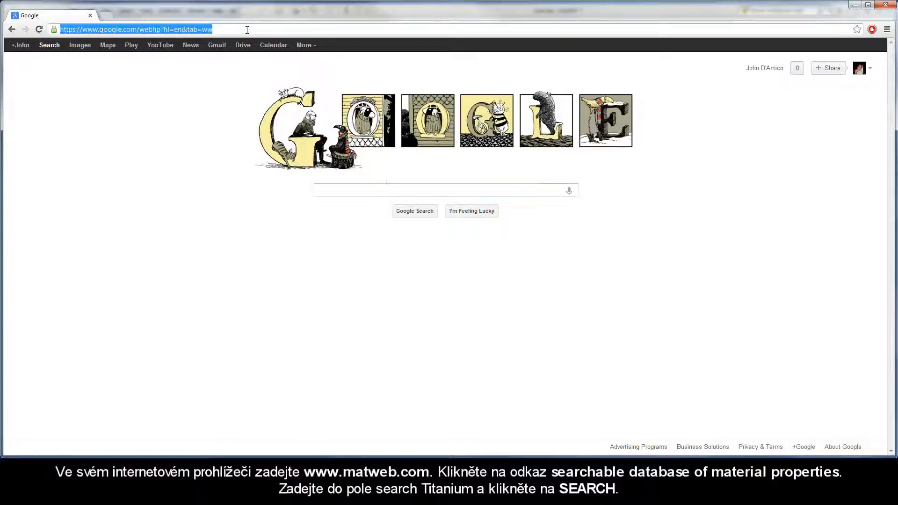
type("www.matweb.com/")
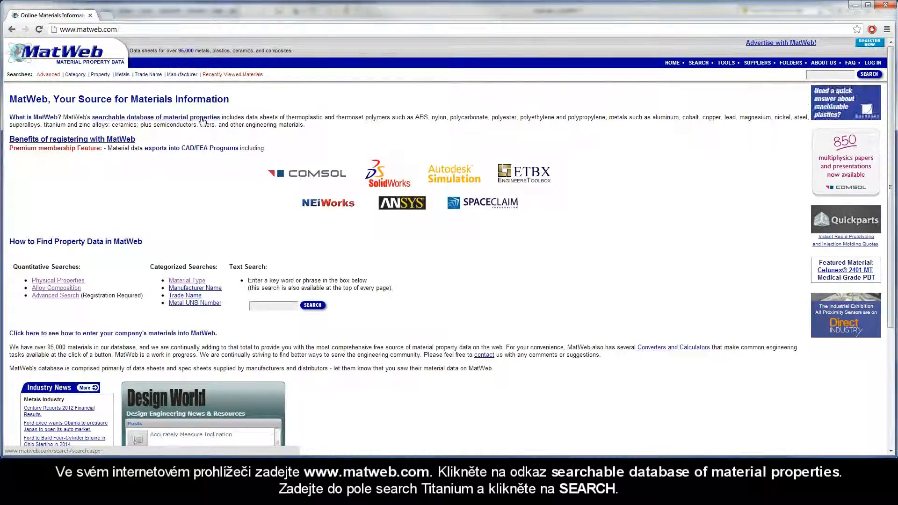
left_click(155, 117)
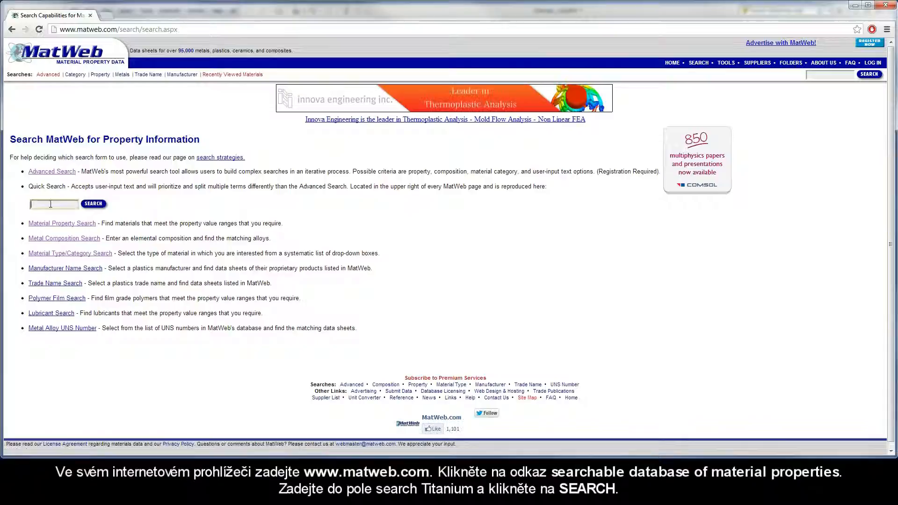
type("Titanium")
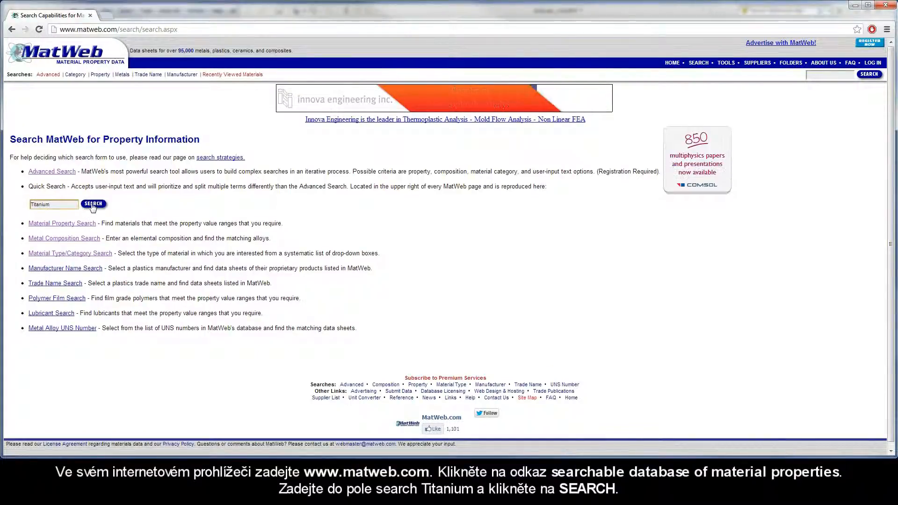
left_click(92, 204)
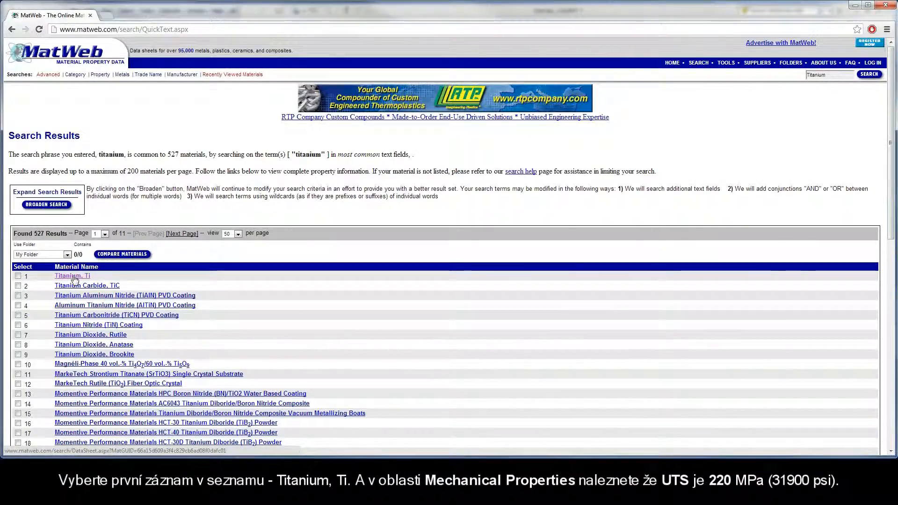
Step: Open the Titanium, Ti data sheet and scroll to its 220 MPa ultimate tensile strength
left_click(72, 276)
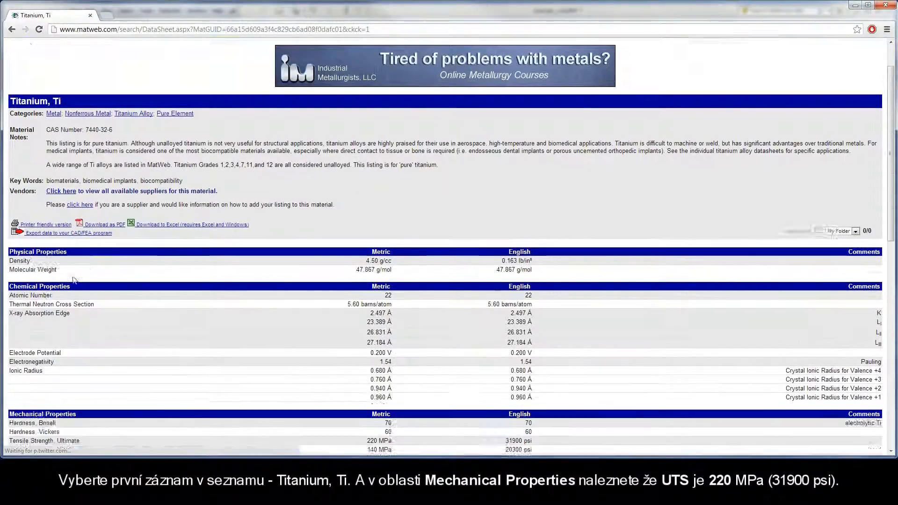
scroll("down", 3)
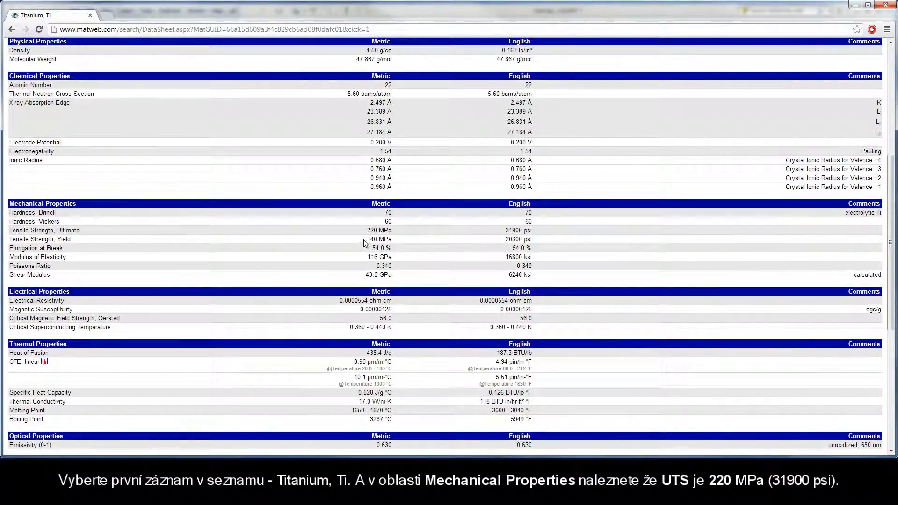
mouse_move(371, 230)
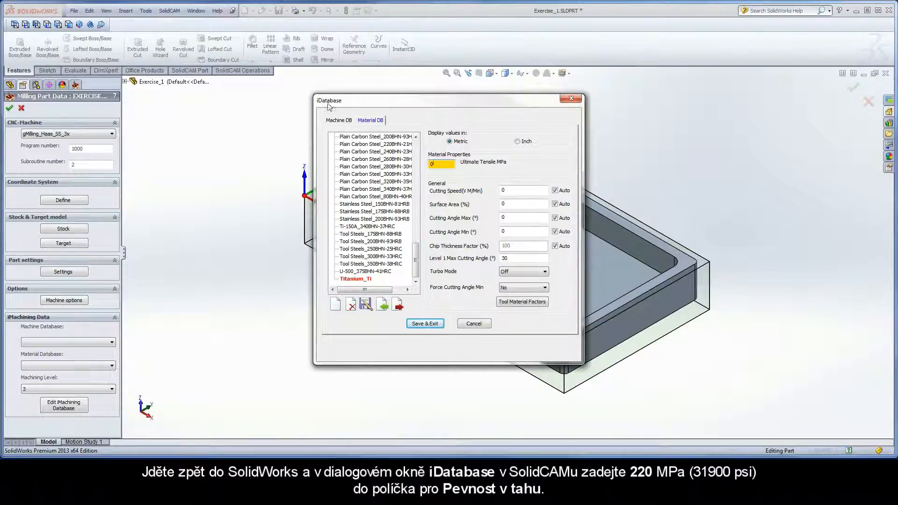
Step: Enter 220 as Titanium_Ti's Ultimate Tensile (MPa) and Save & Exit the database
left_click(440, 164)
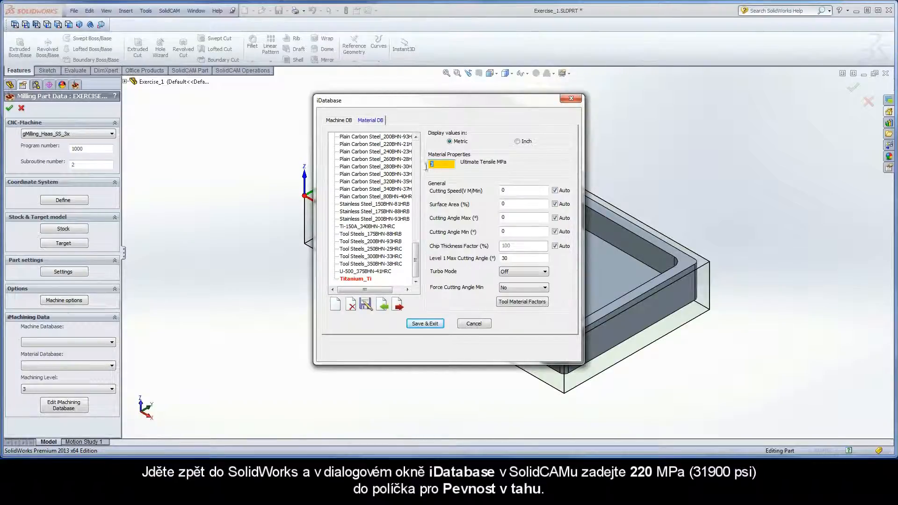
type("220")
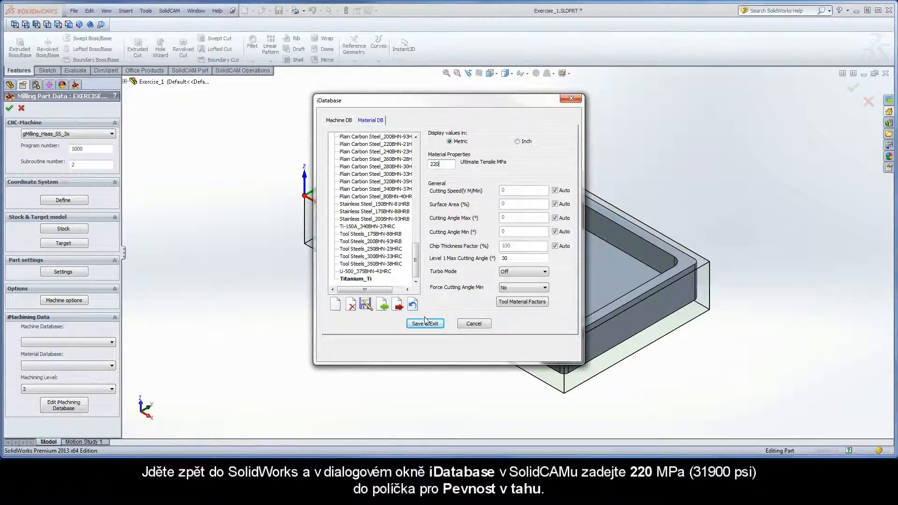
left_click(424, 323)
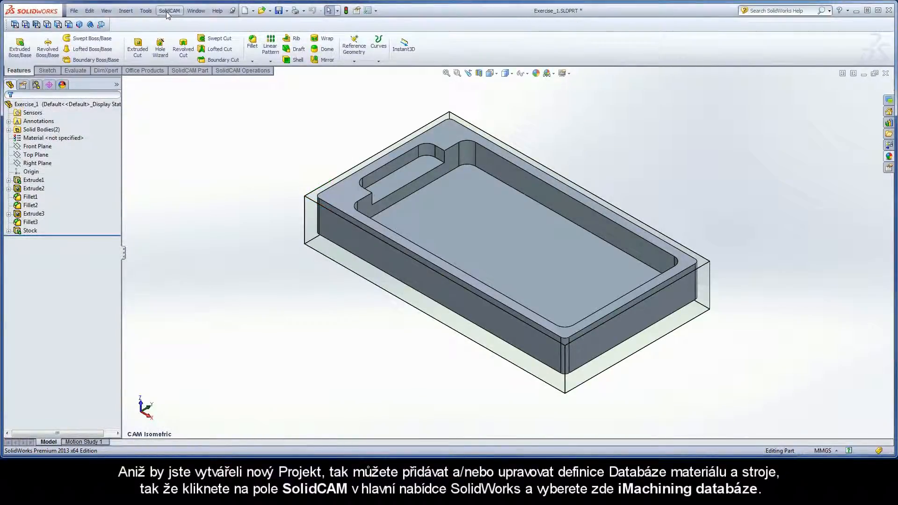
Step: Reopen the iMachining Database from the SolidCAM menu, view Material DB, and close it
left_click(169, 11)
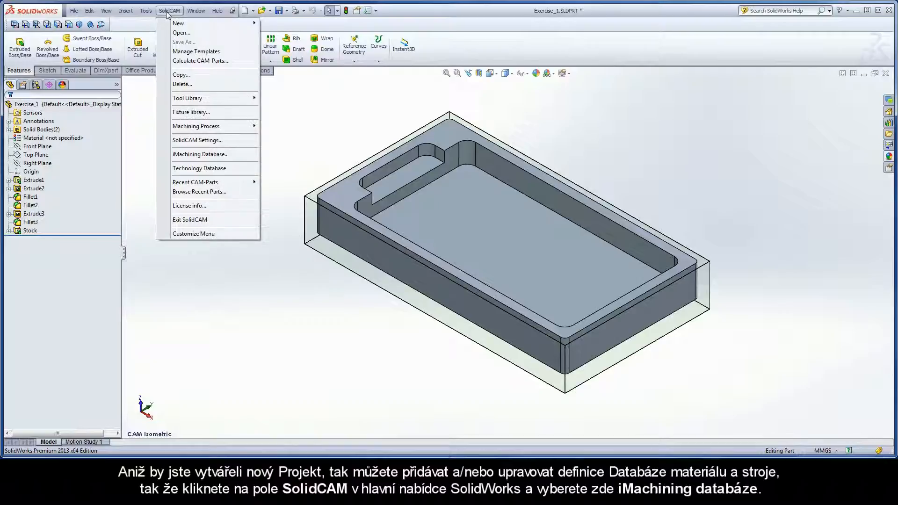
mouse_move(201, 154)
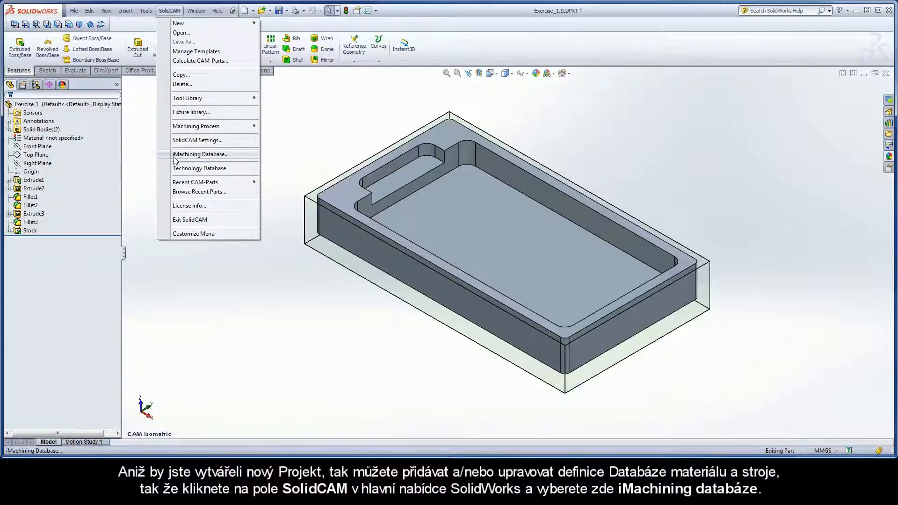
left_click(201, 154)
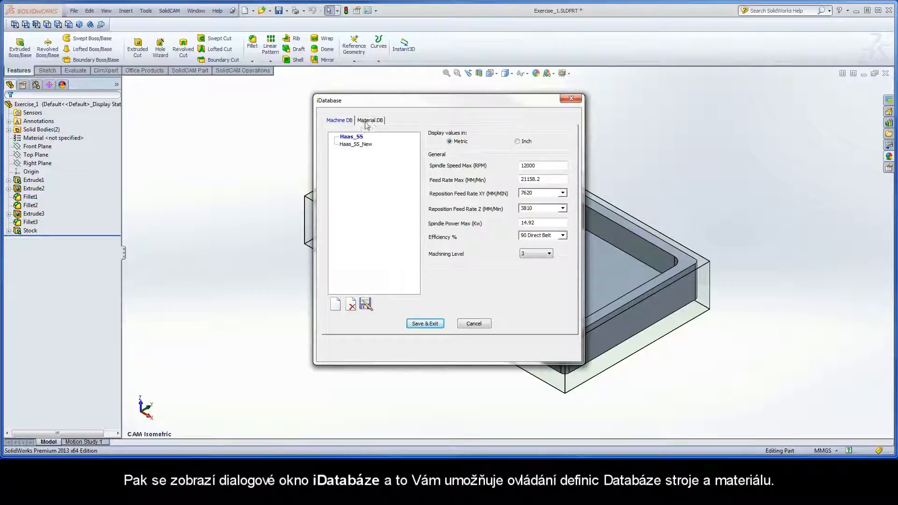
left_click(370, 119)
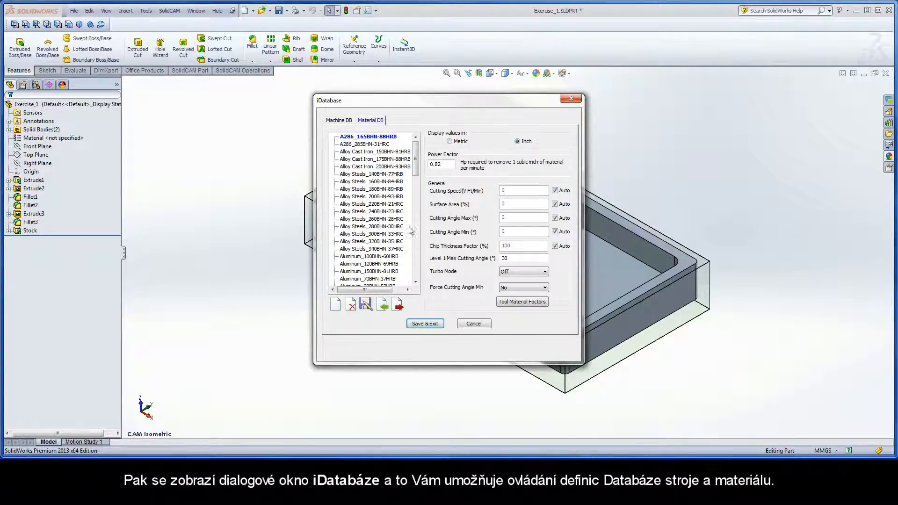
left_click(424, 324)
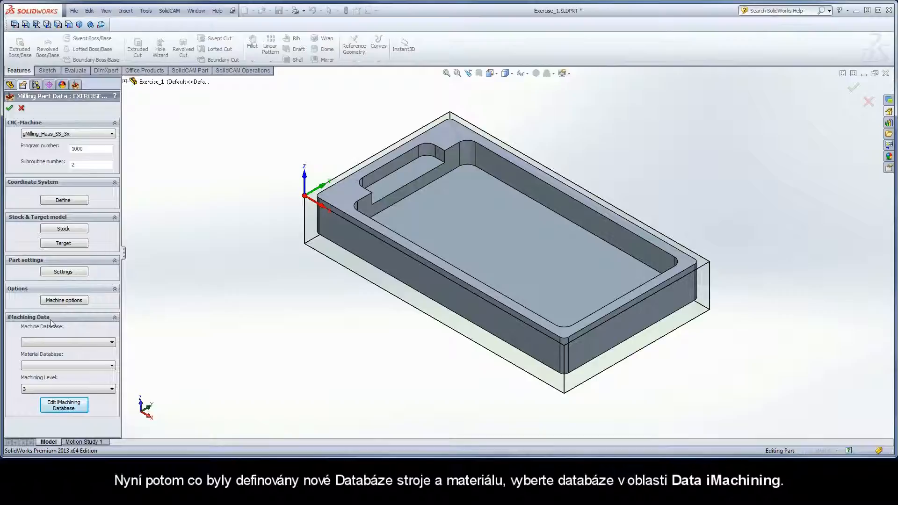
Step: Select Haas_SS_New as the iMachining machine database, giving machining level 6
left_click(112, 342)
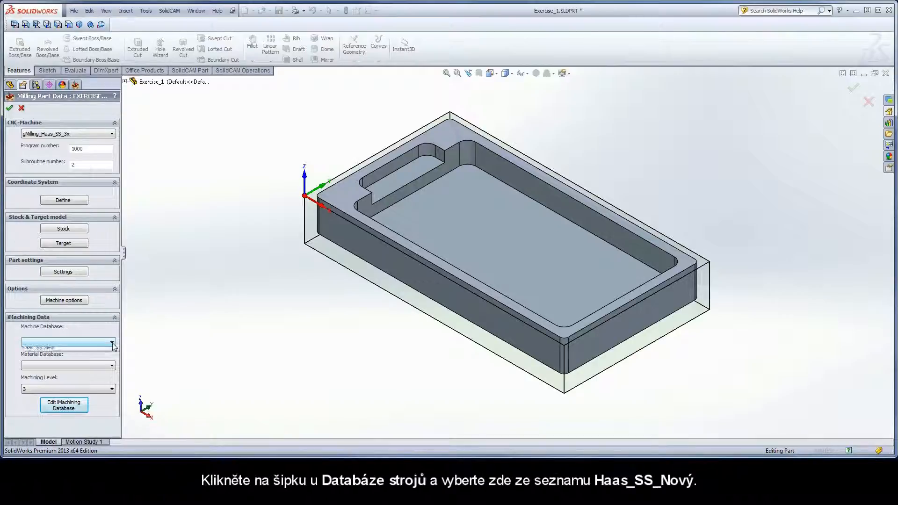
left_click(112, 342)
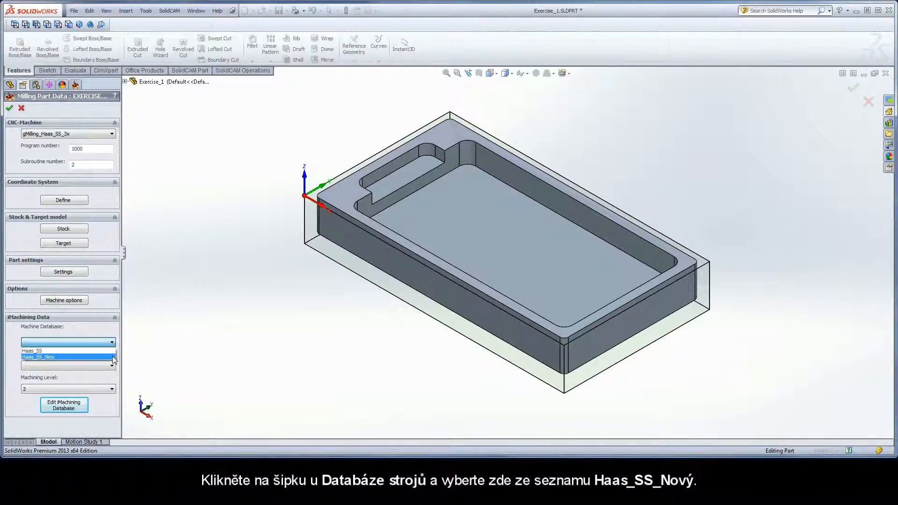
left_click(37, 357)
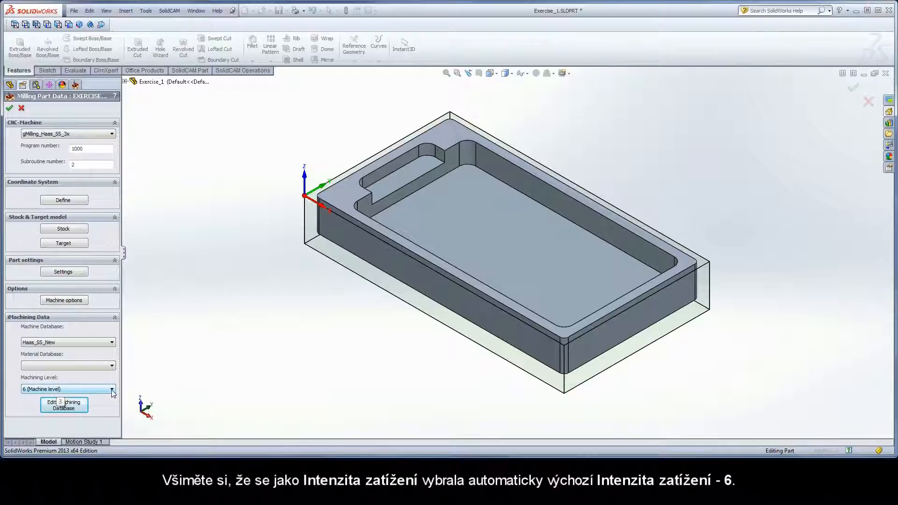
left_click(113, 390)
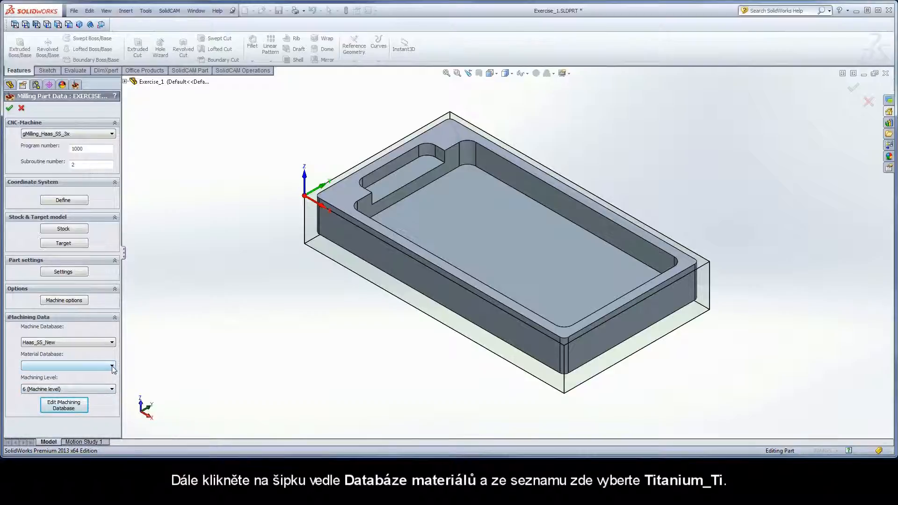
left_click(113, 365)
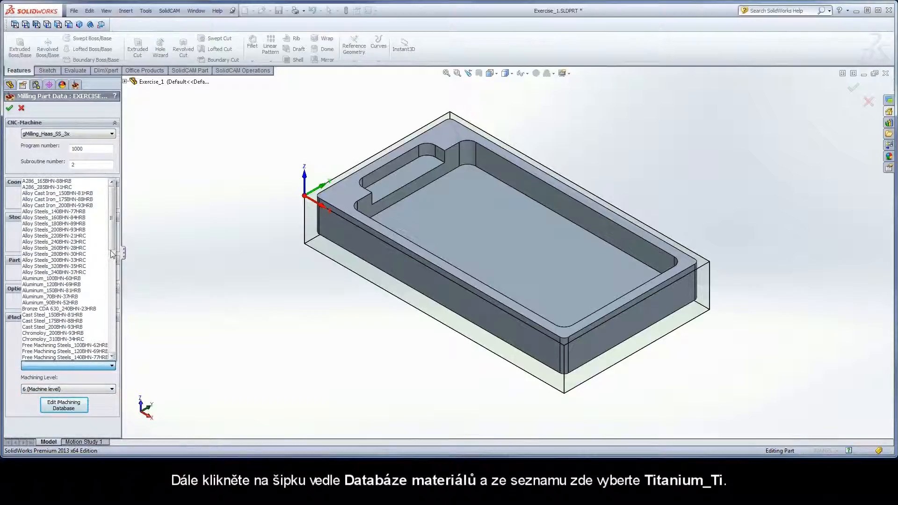
Step: Pick Titanium_Ti as the material database and confirm Milling Part Data with OK
scroll("down", 3)
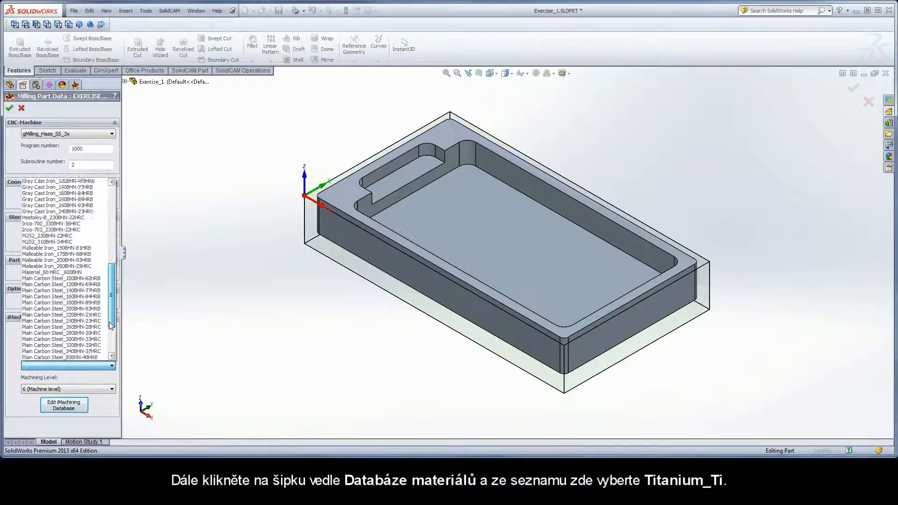
left_click(40, 365)
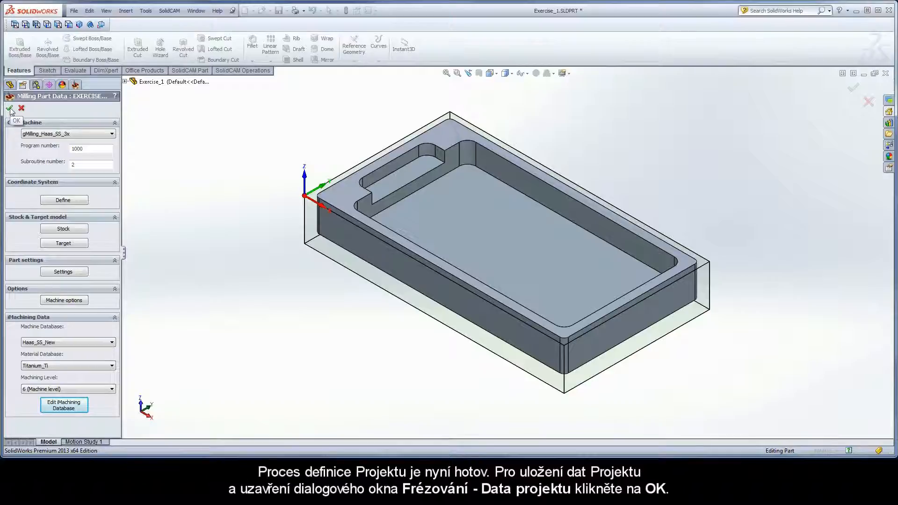
left_click(13, 120)
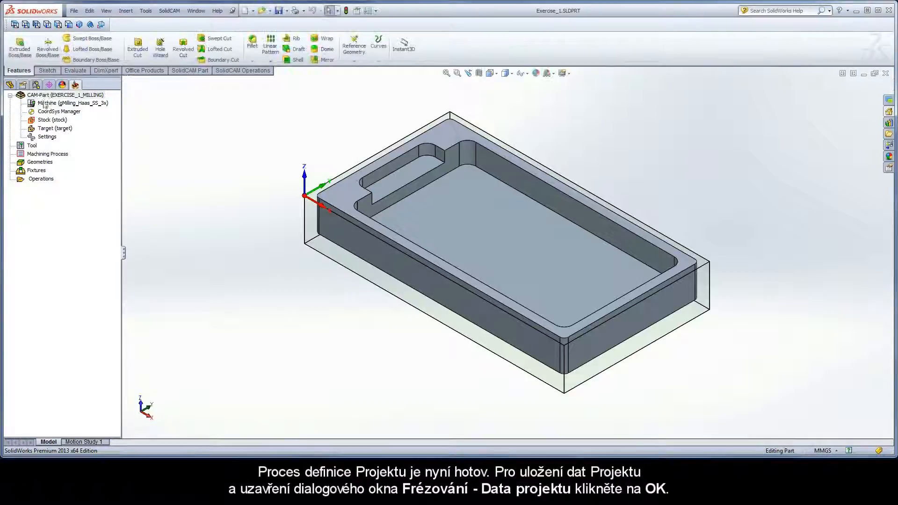
mouse_move(75, 85)
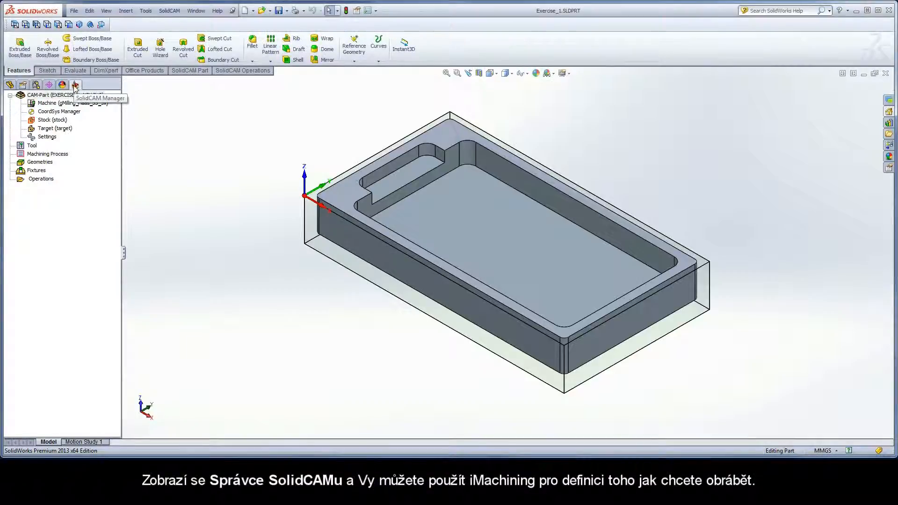